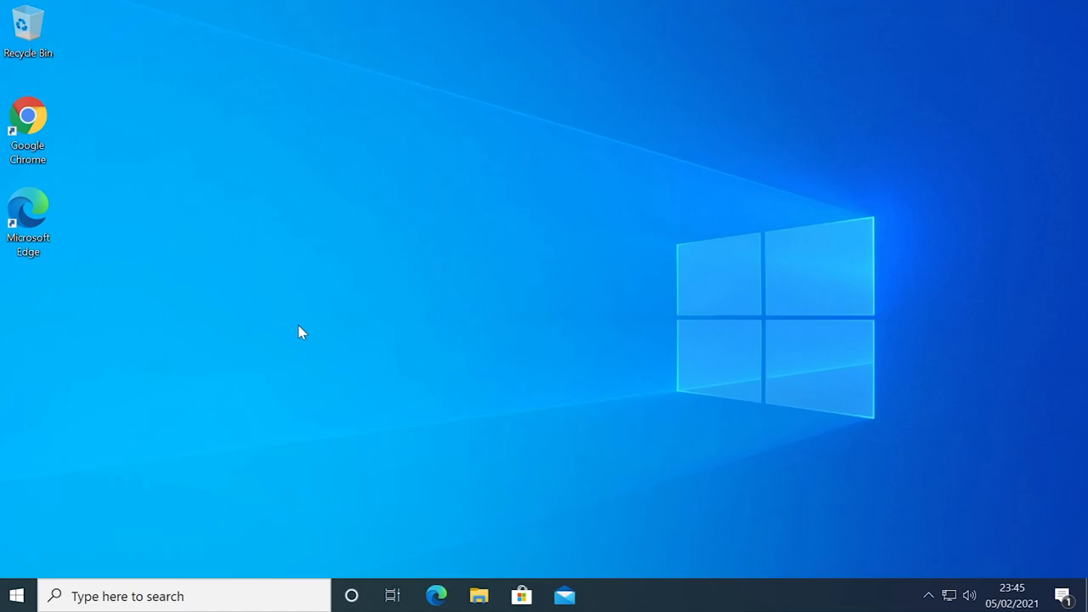
mouse_move(948, 597)
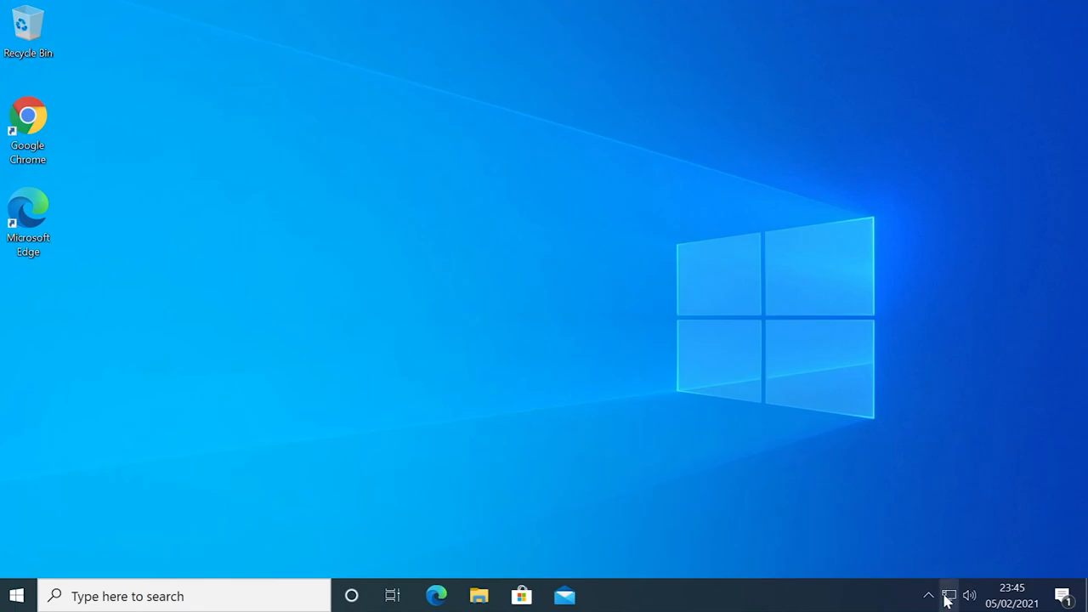
mouse_move(982, 502)
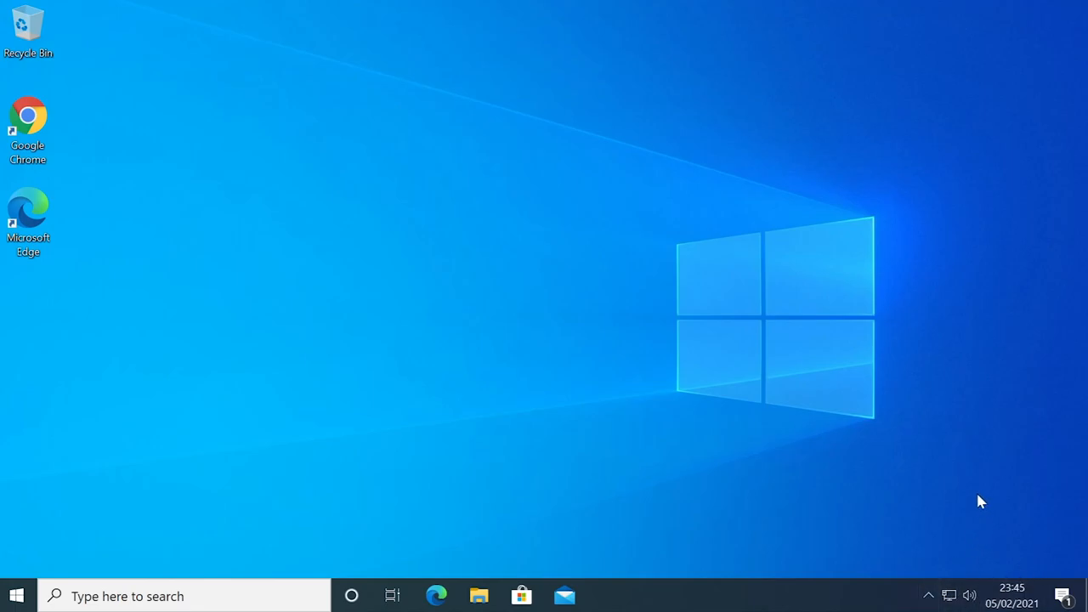
mouse_move(932, 594)
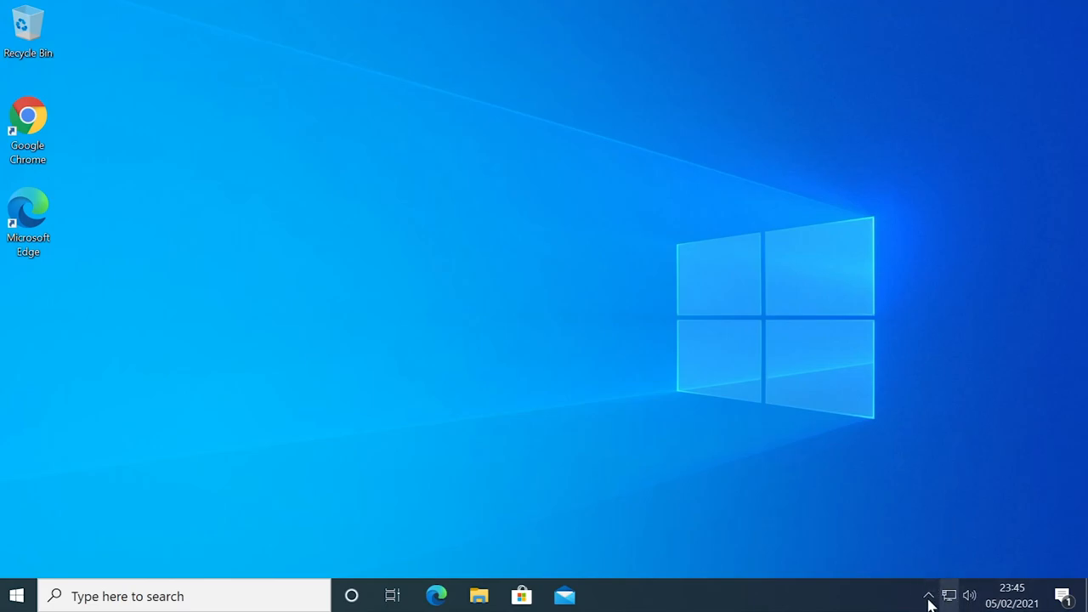
mouse_move(996, 576)
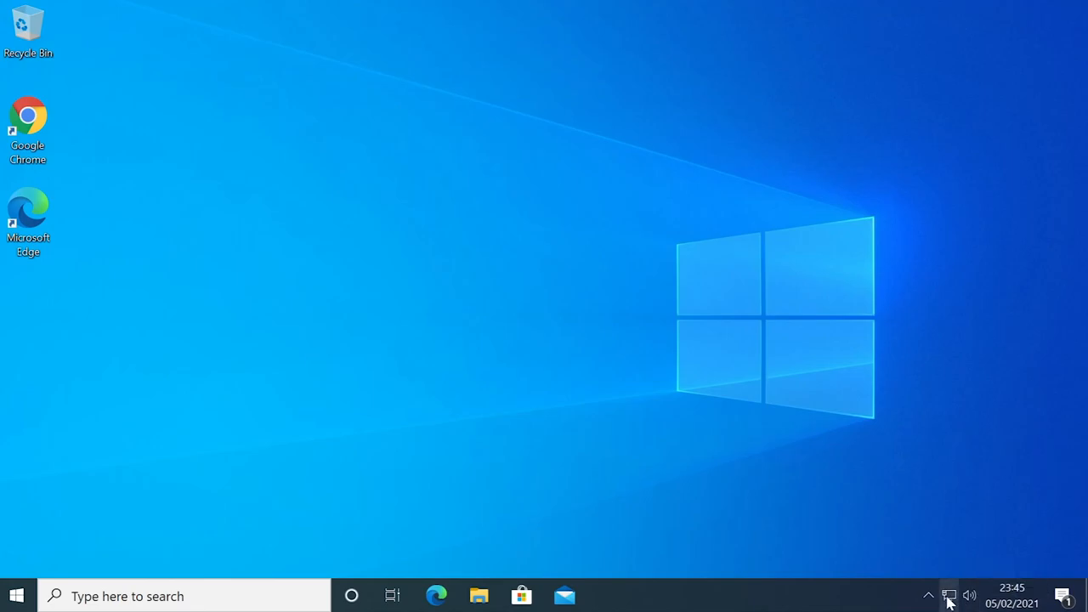
- Restart the Windows Explorer process from Task Manager, then close Task Manager
right_click(949, 595)
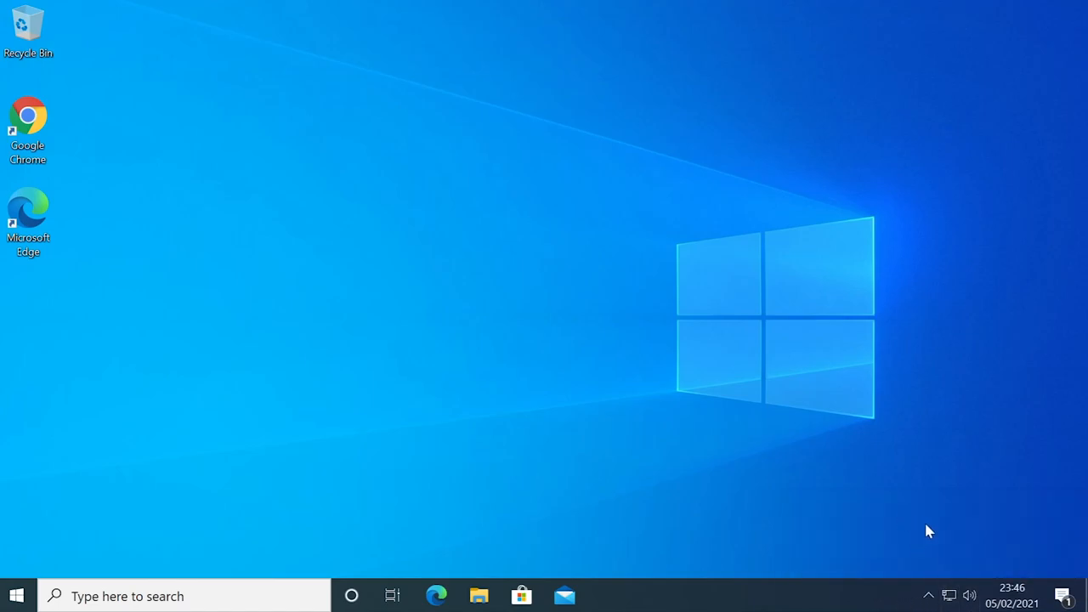
mouse_move(934, 528)
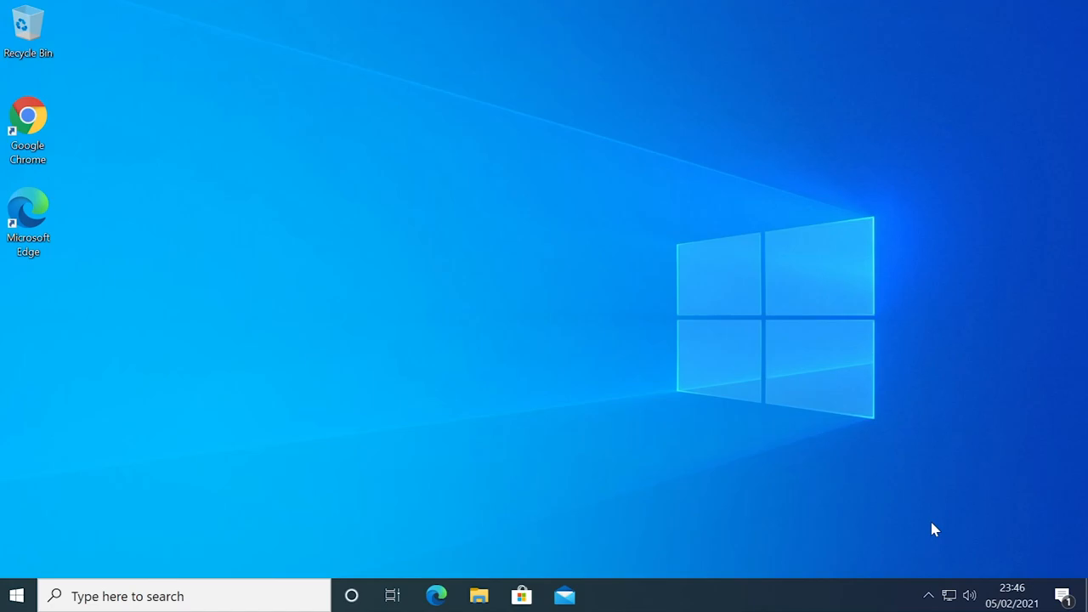
mouse_move(751, 445)
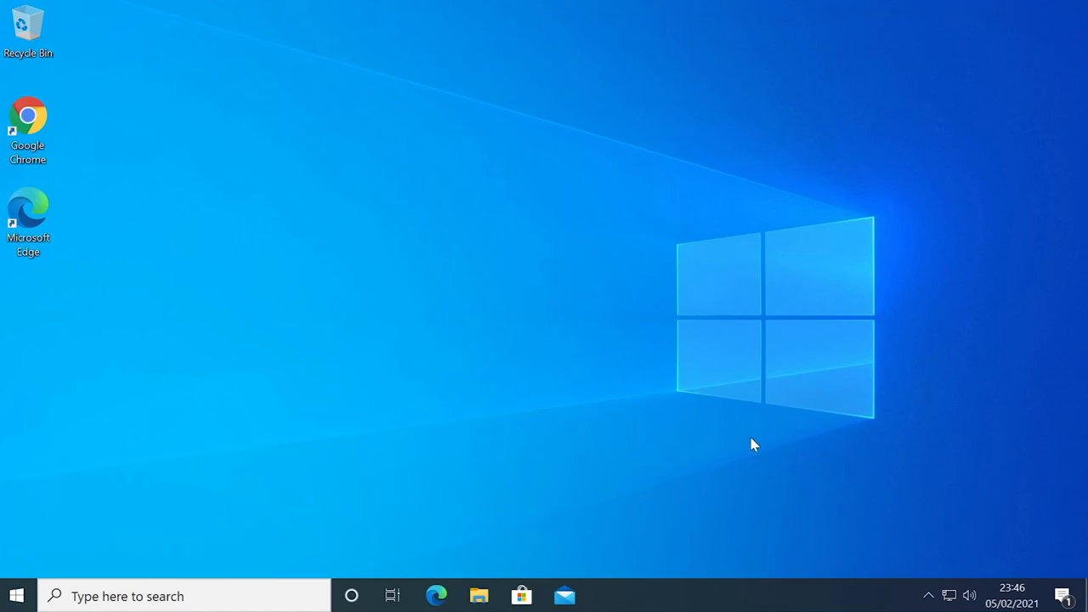
mouse_move(732, 603)
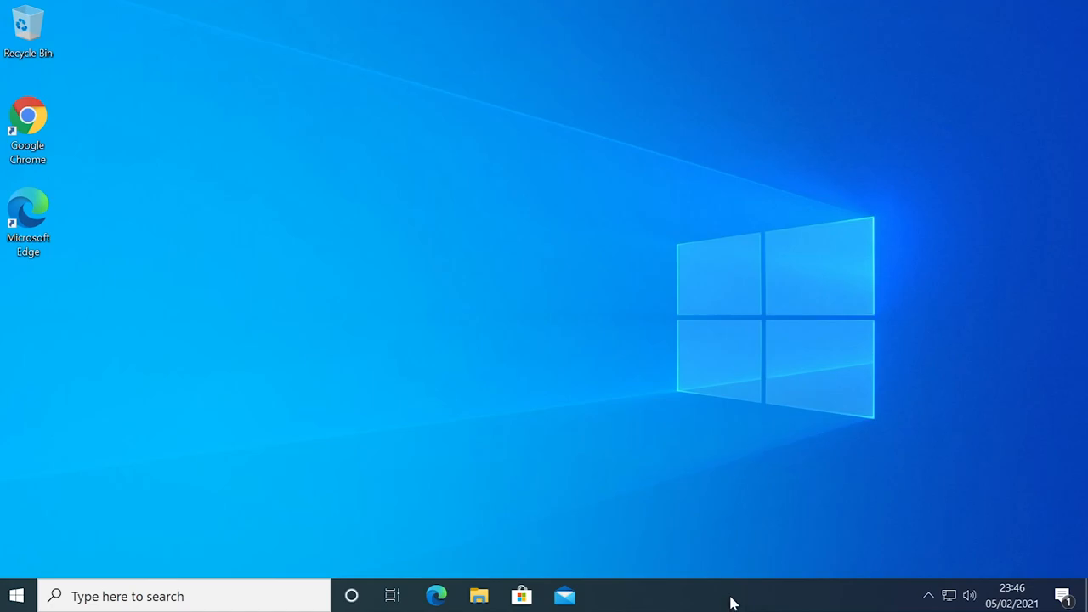
right_click(731, 594)
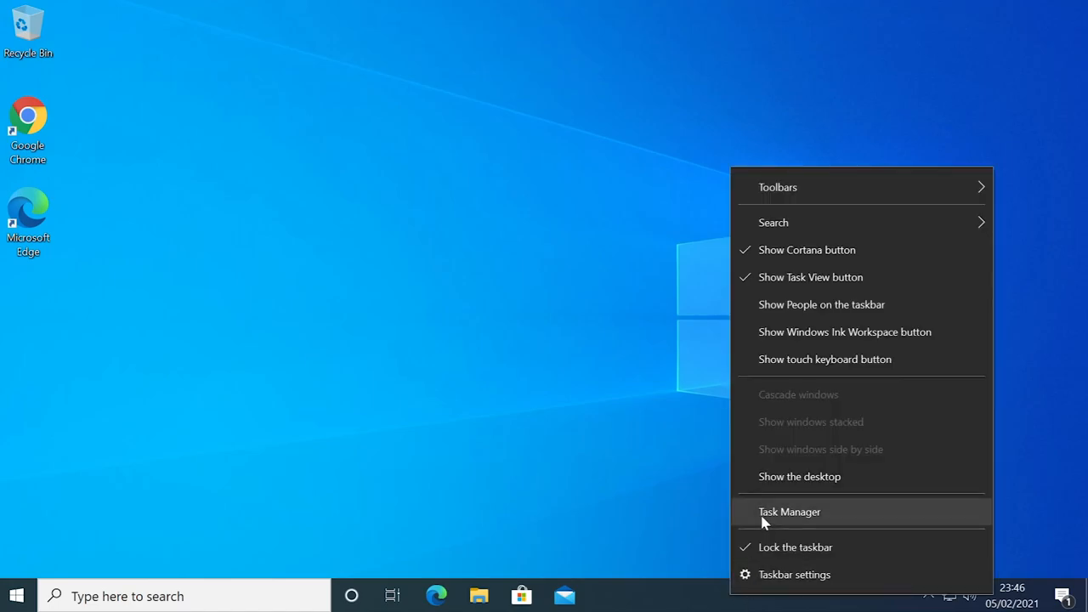
left_click(788, 510)
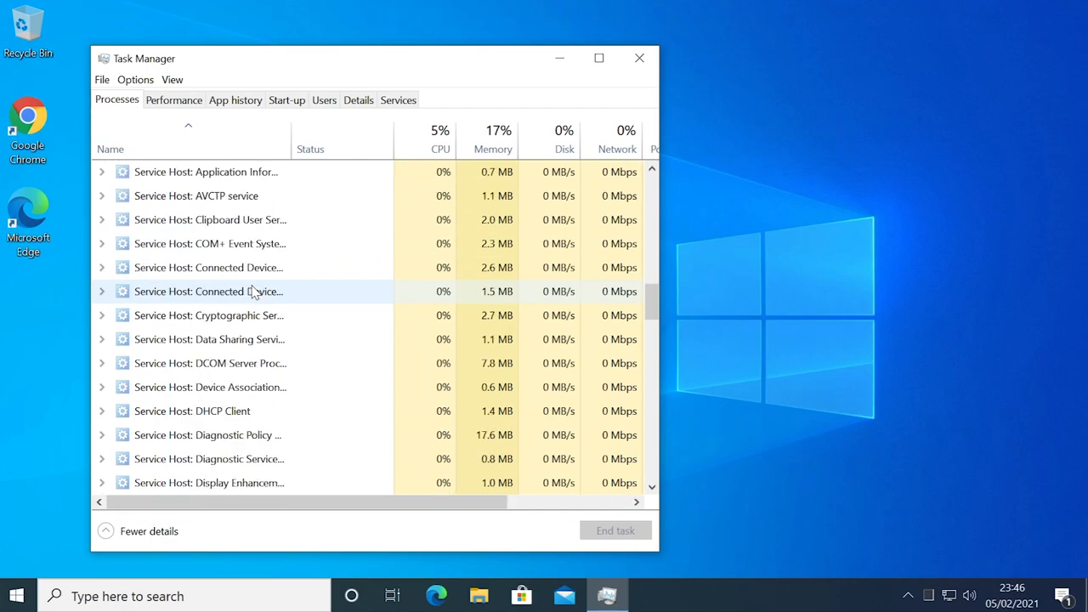
scroll("down", 3)
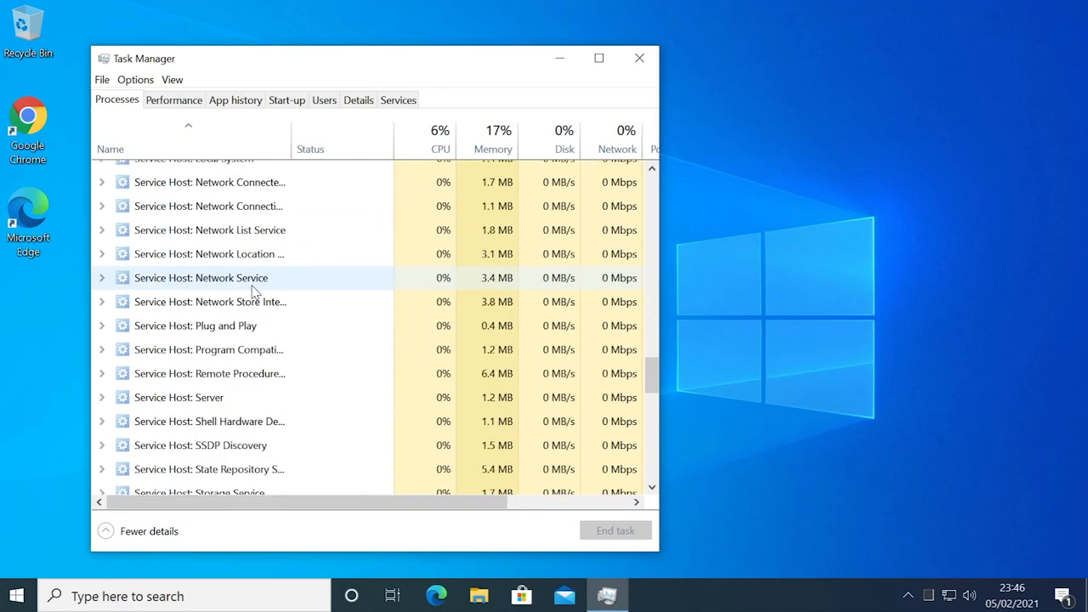
scroll("down", 3)
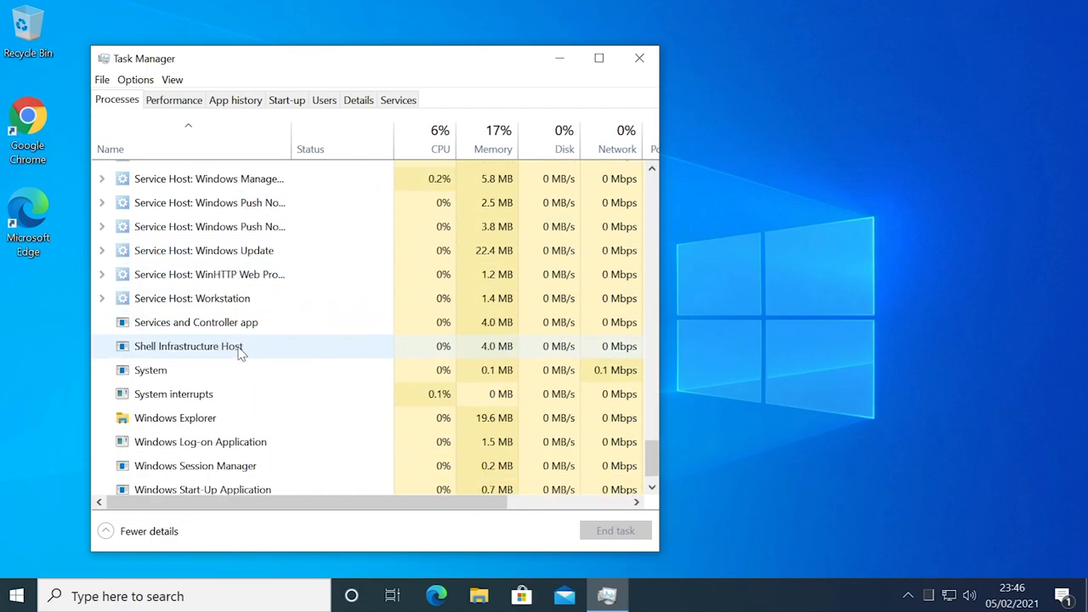
left_click(175, 385)
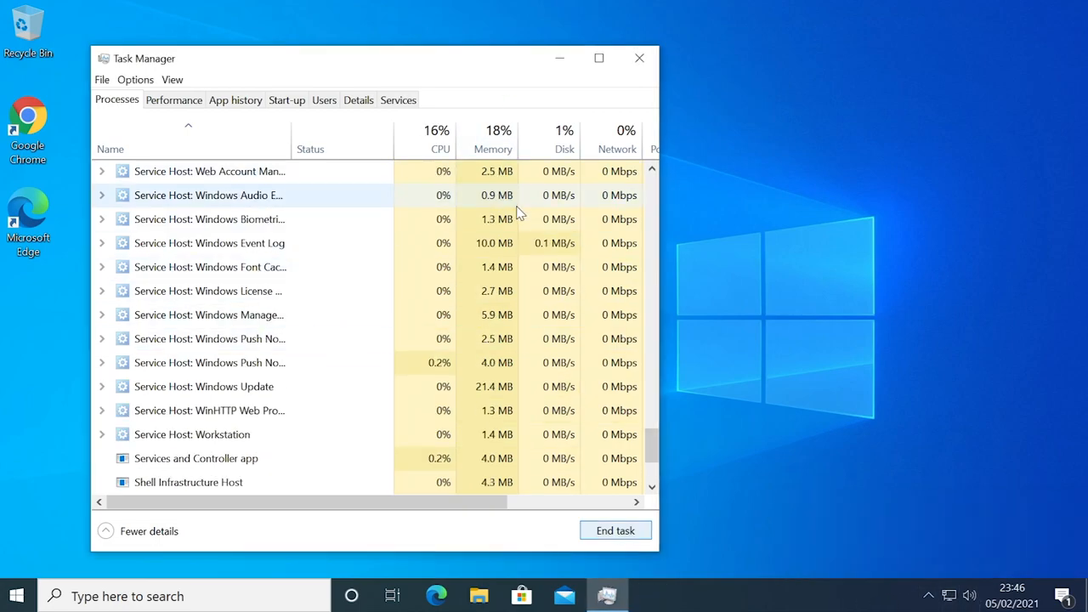
left_click(639, 58)
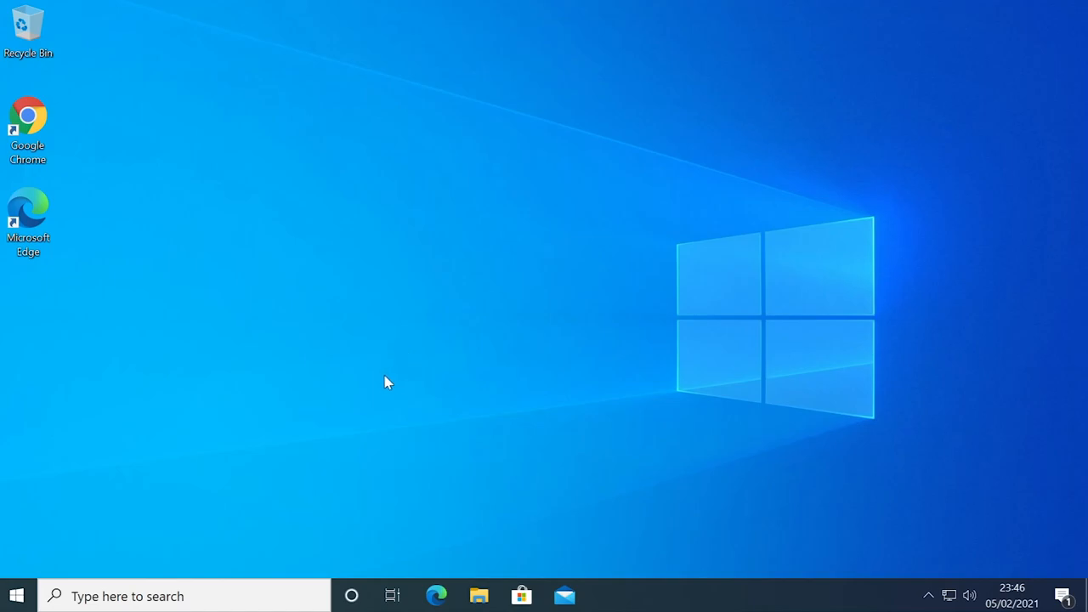
mouse_move(434, 405)
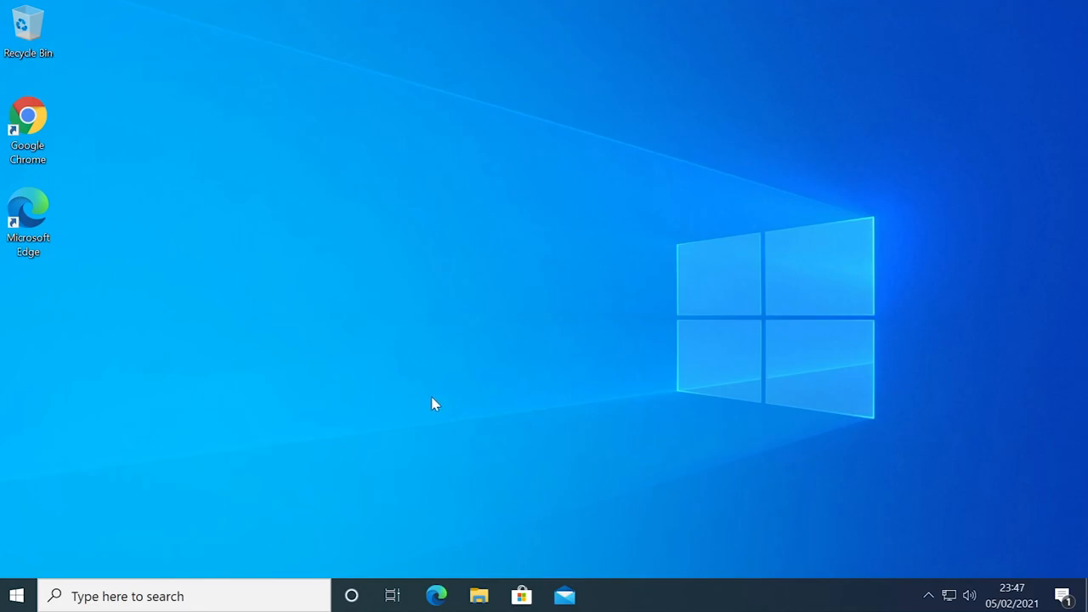
mouse_move(230, 544)
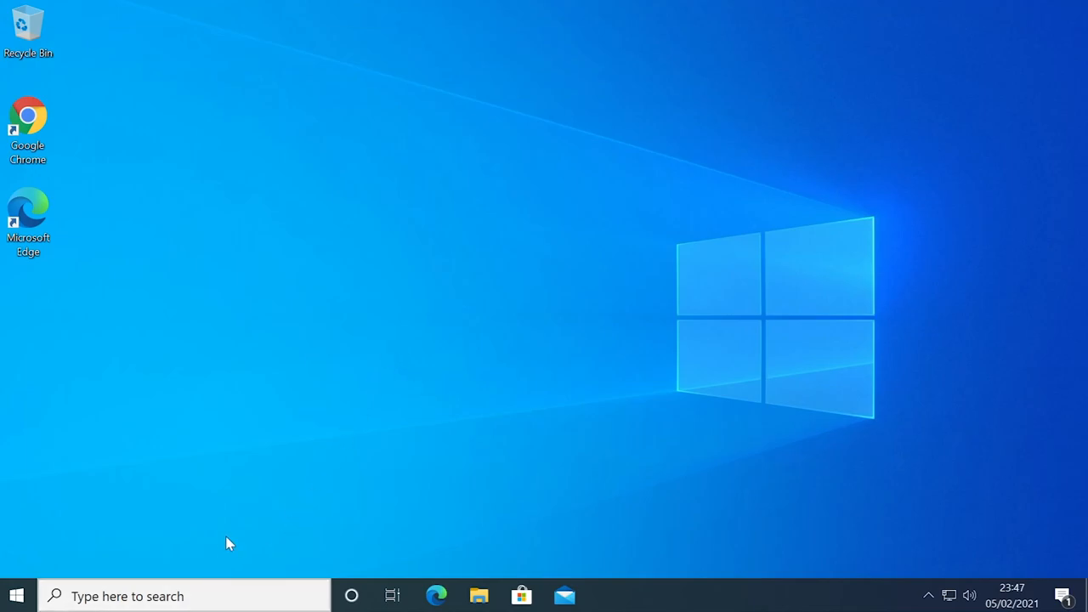
- Launch Command Prompt as administrator via the cmd search and approve the UAC prompt
type("cmd")
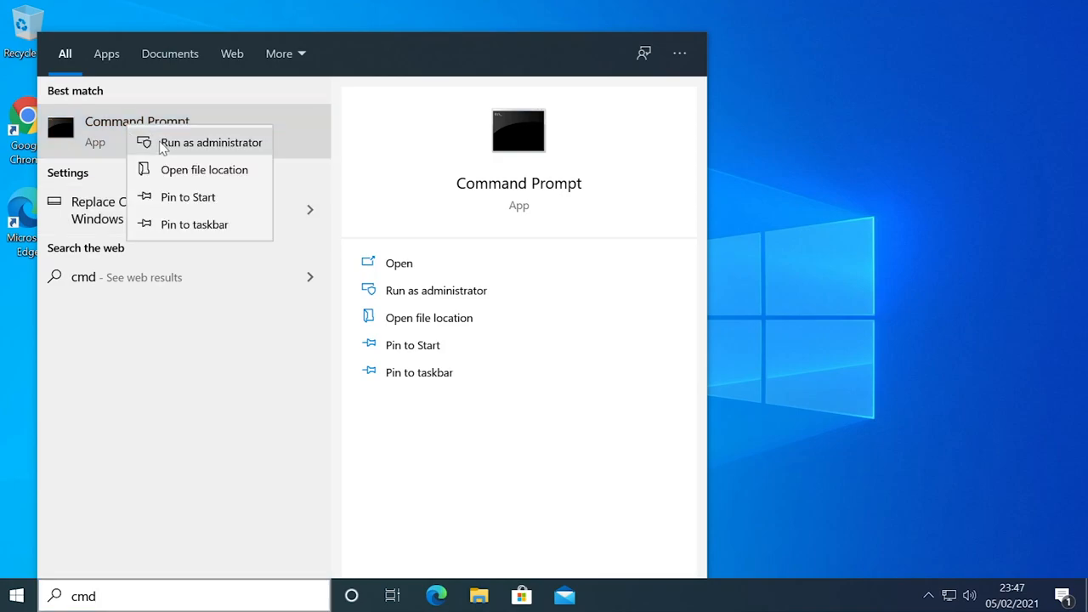
left_click(211, 143)
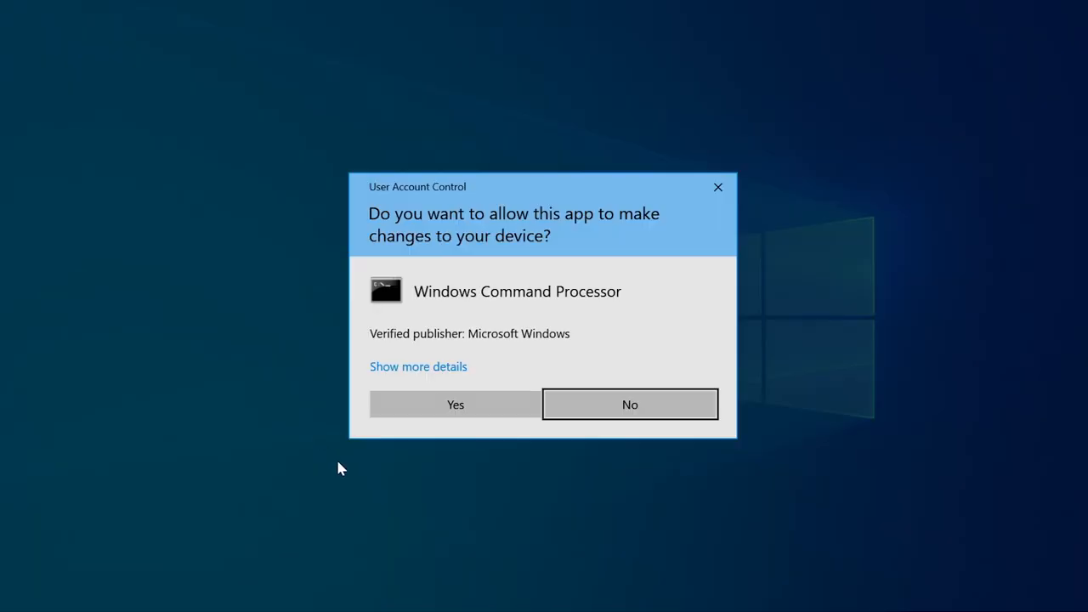
left_click(455, 404)
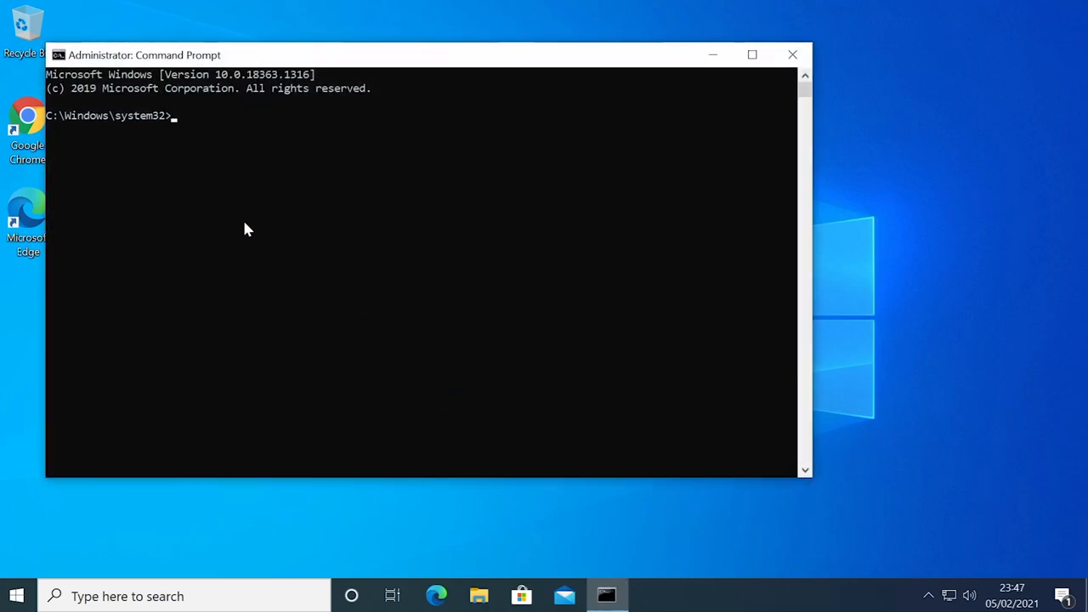
- Run sfc /scannow and close the window once verification begins
type("sfc /")
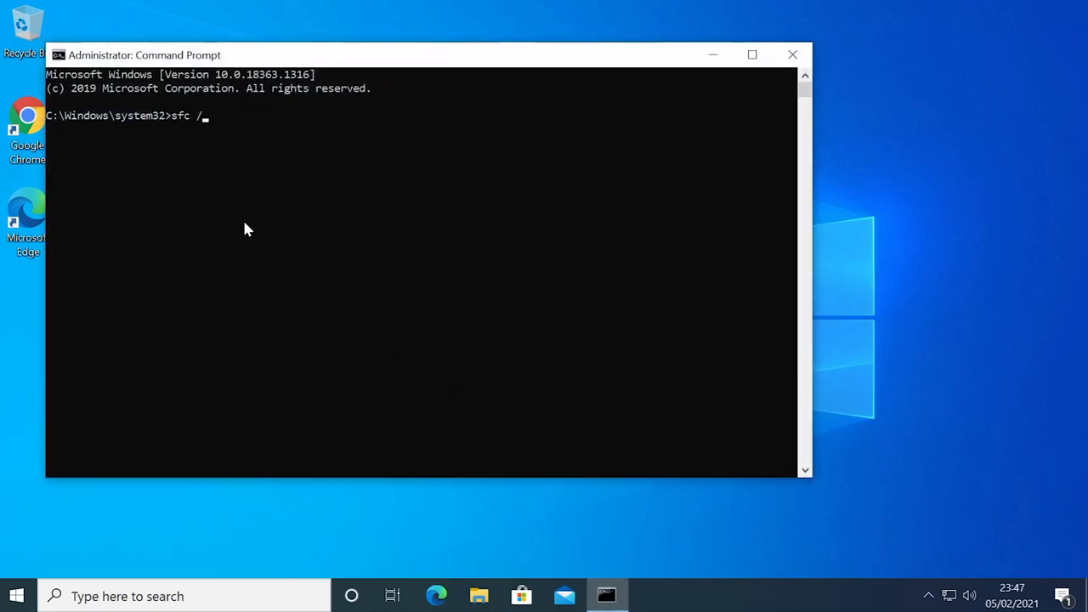
type("scannow")
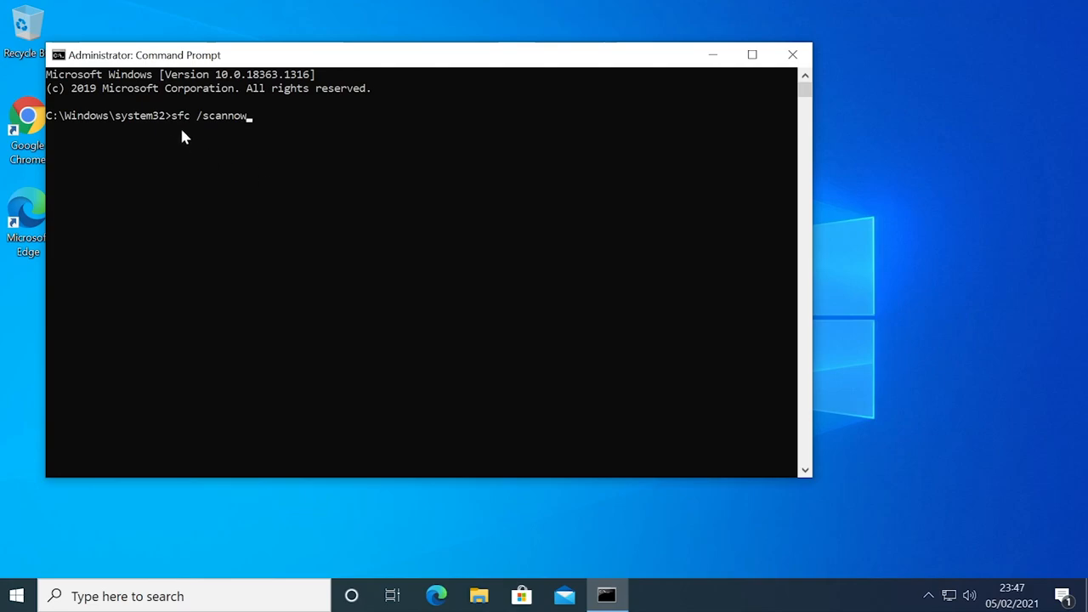
mouse_move(217, 188)
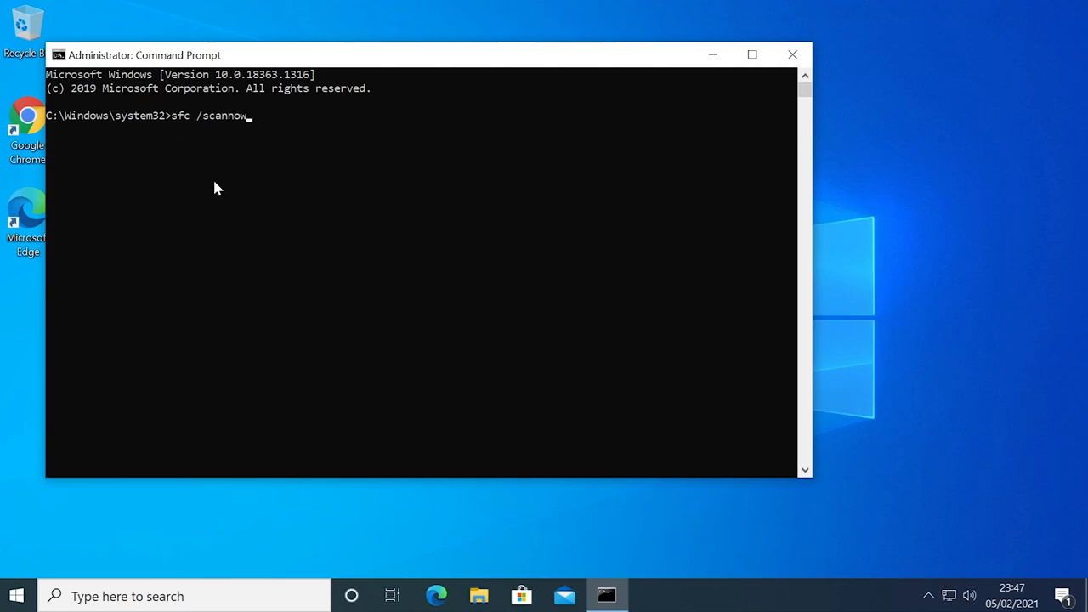
key("Return")
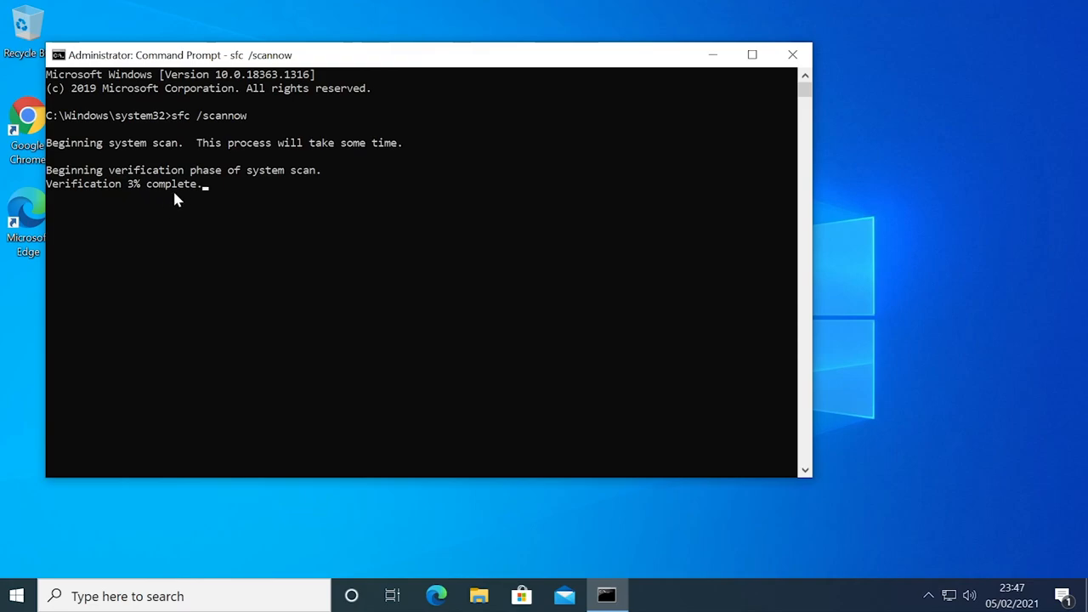
left_click(792, 54)
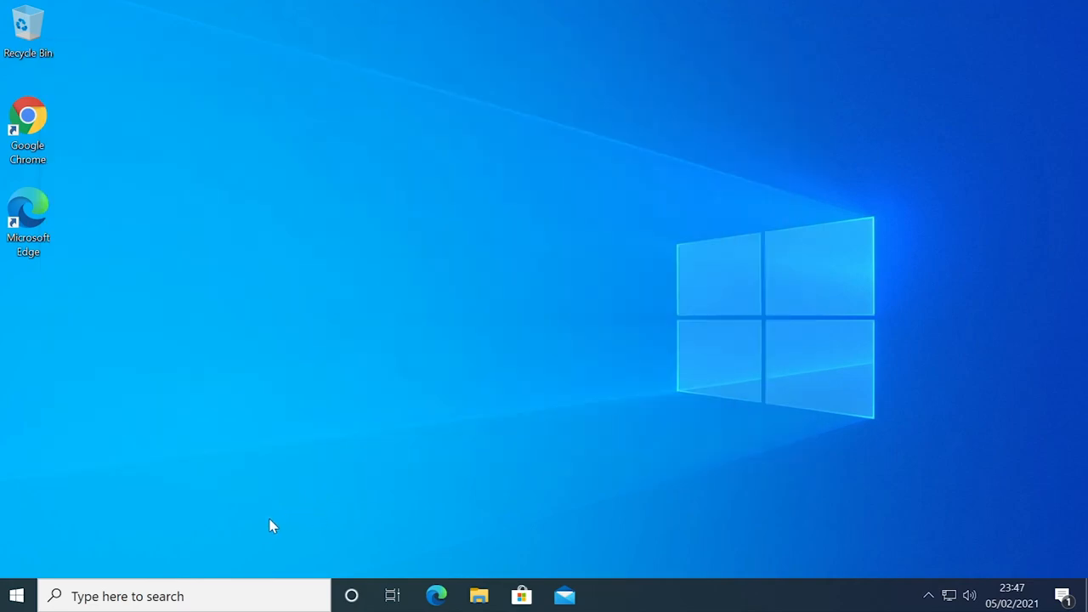
- Run DISM.exe /Online /Cleanup-image /Restorehealth in an elevated Command Prompt, then close it
type("cmd")
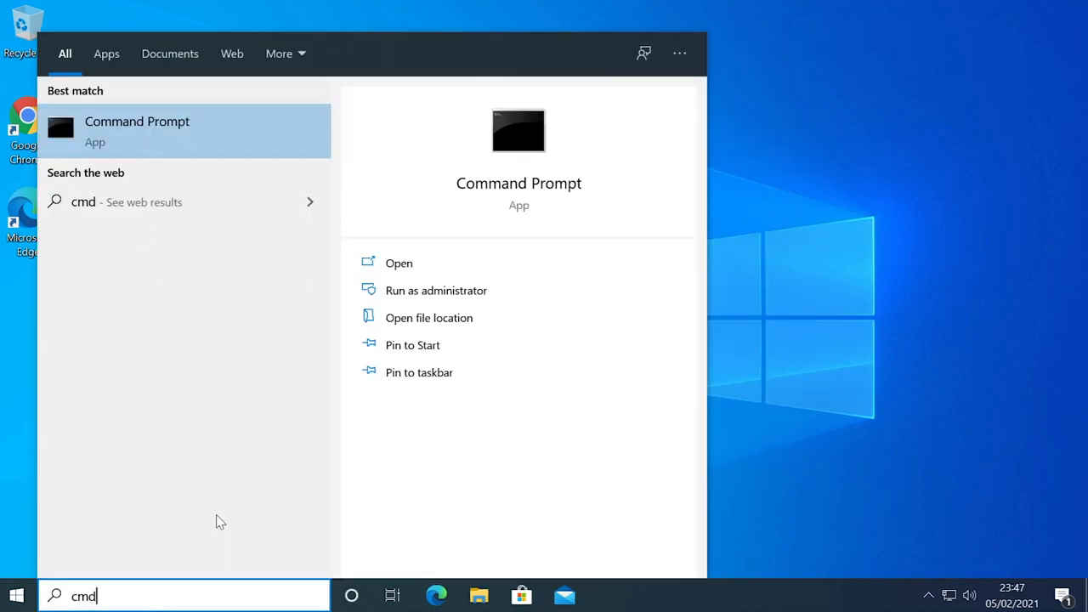
left_click(435, 289)
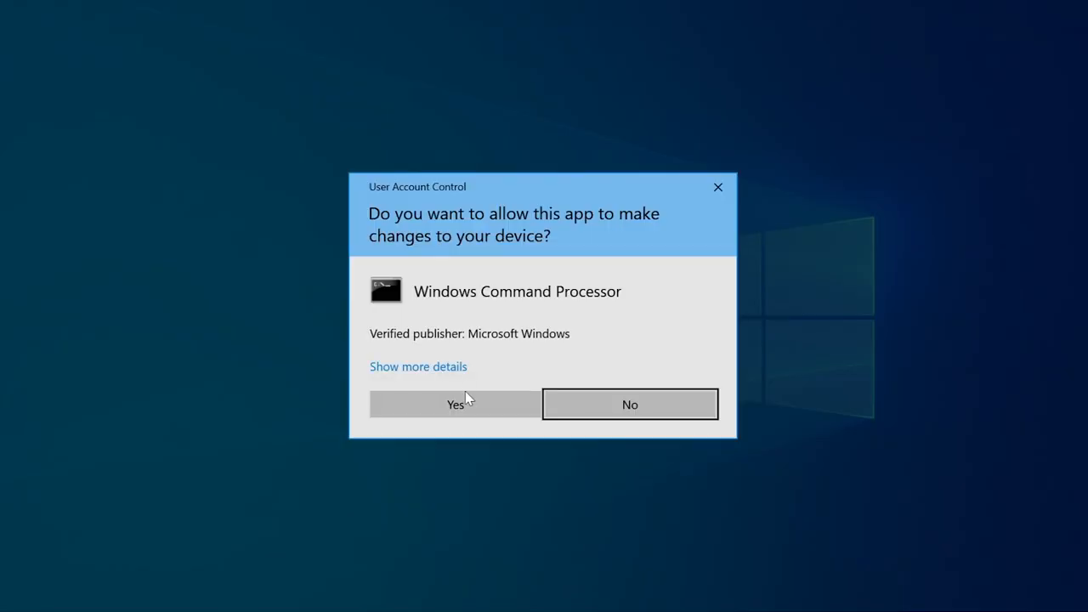
left_click(455, 404)
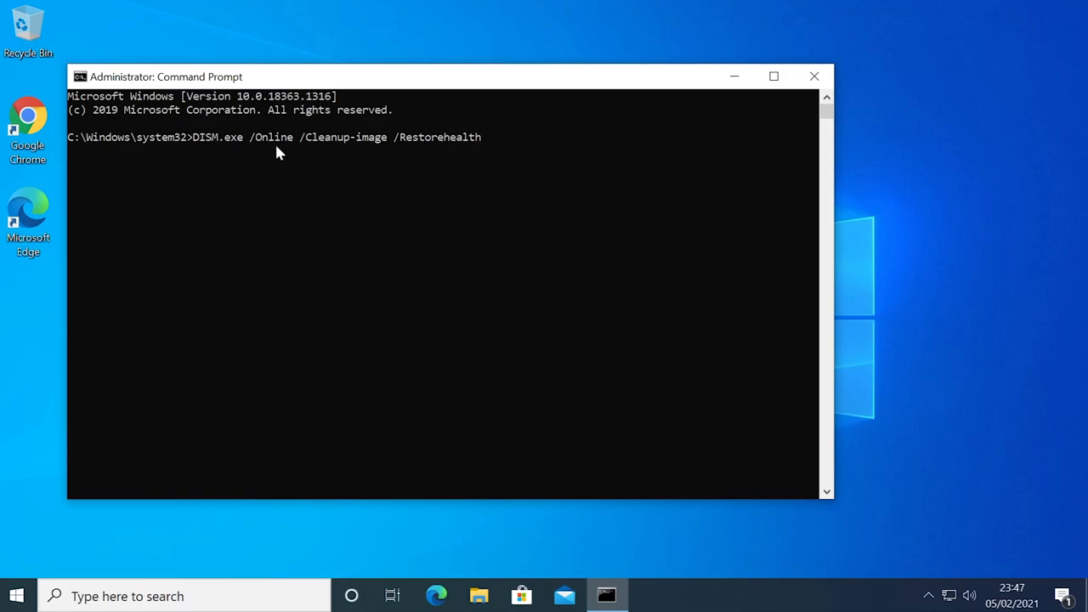
mouse_move(408, 173)
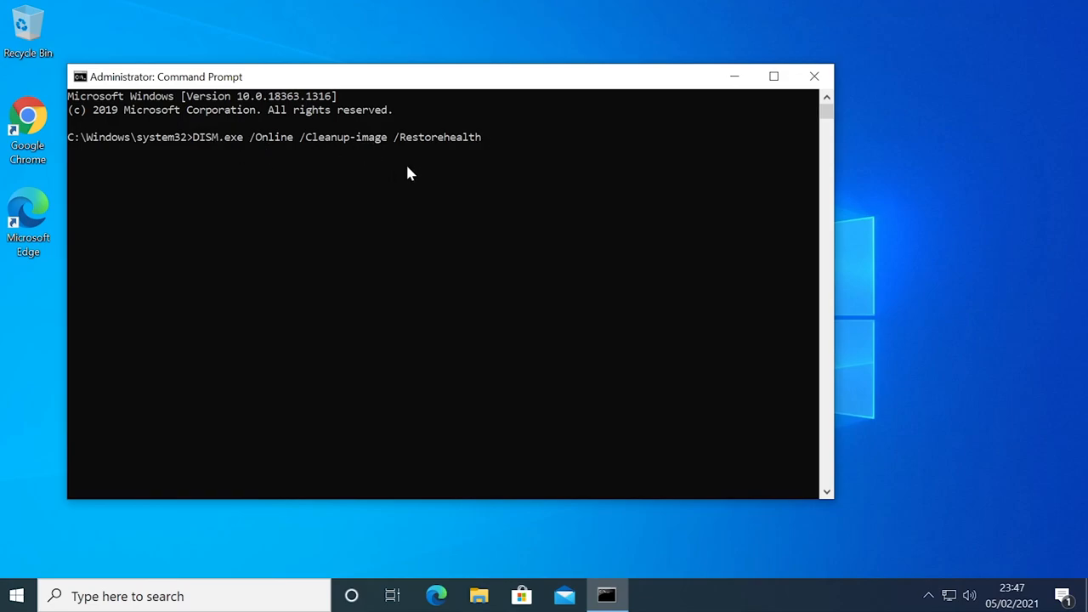
key("Return")
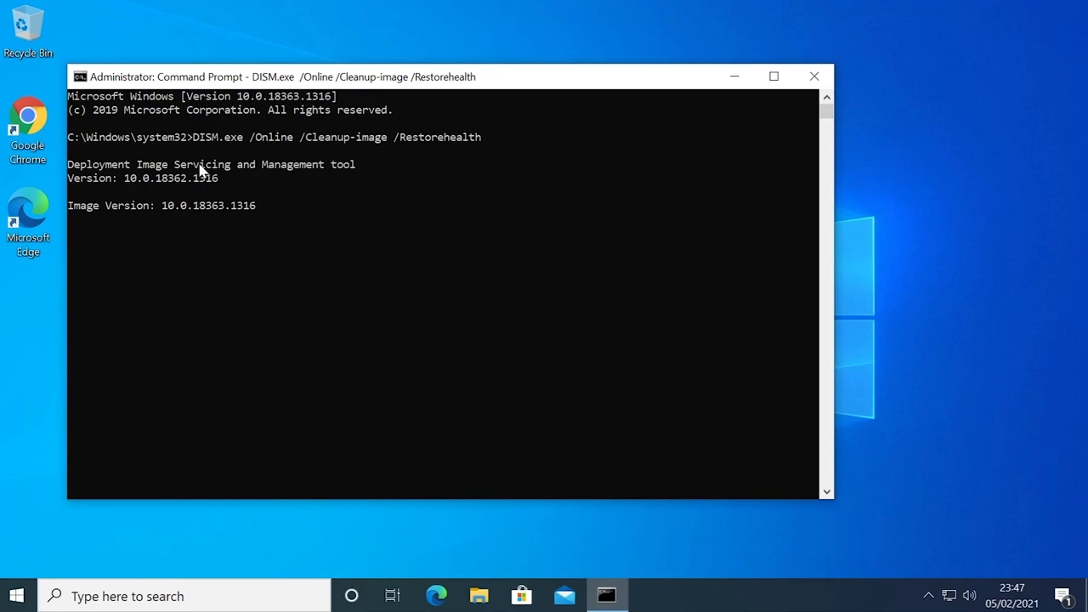
mouse_move(314, 180)
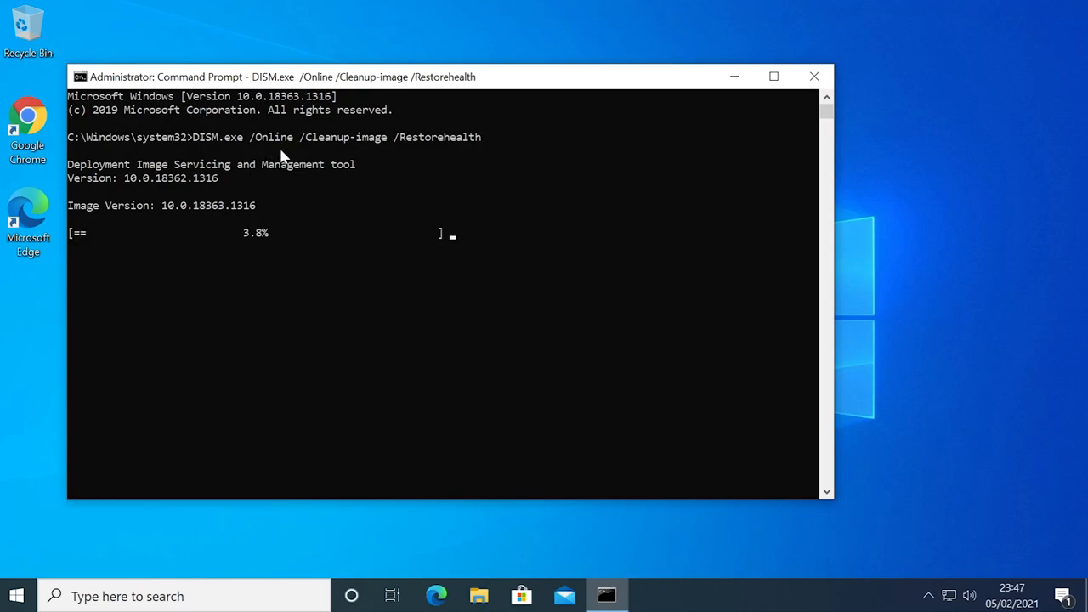
mouse_move(316, 230)
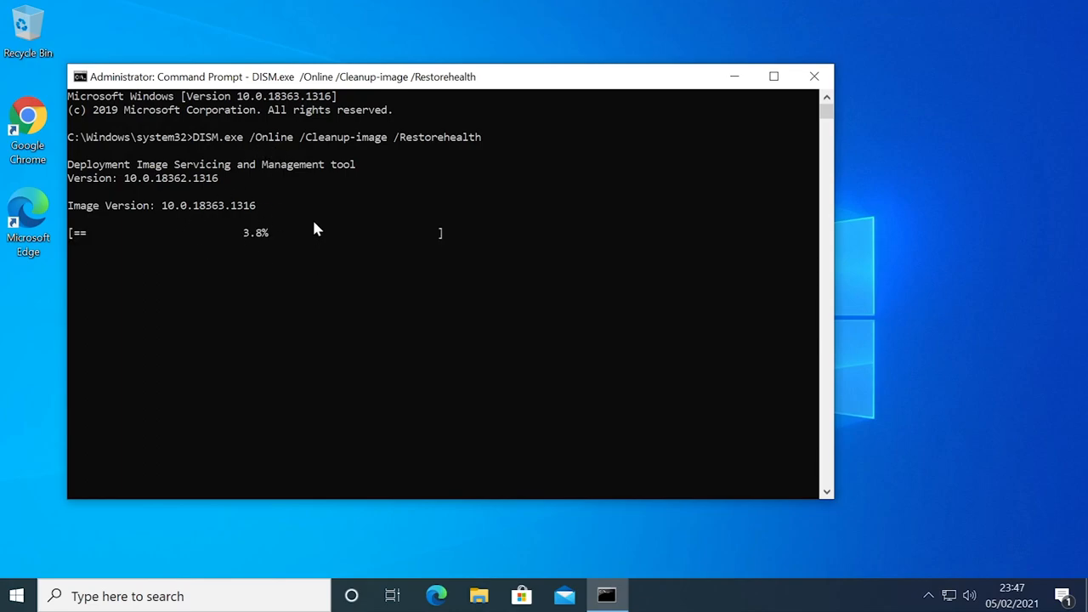
mouse_move(323, 264)
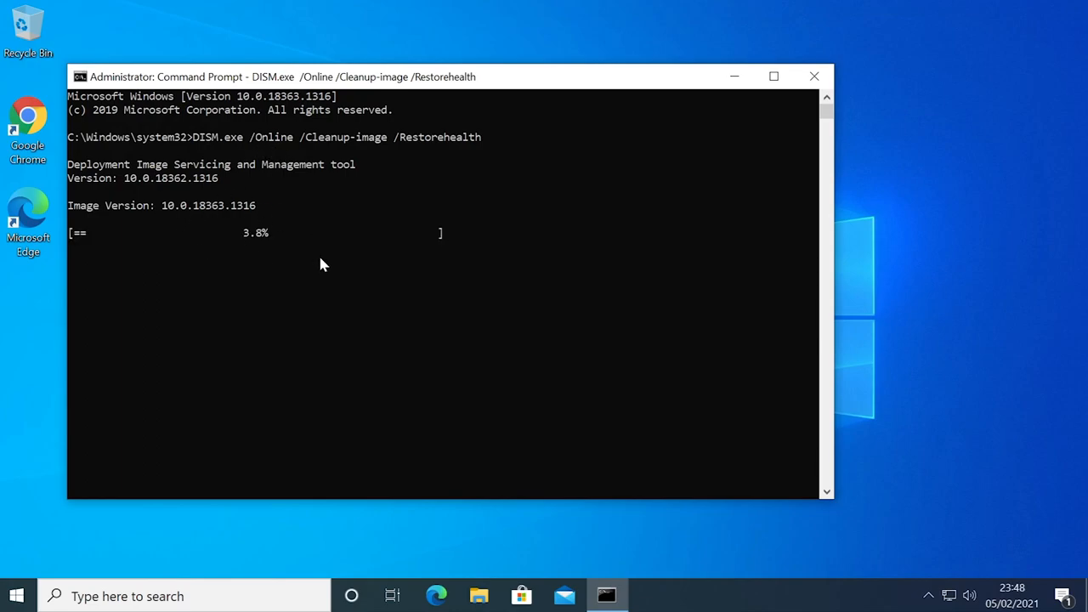
left_click(812, 77)
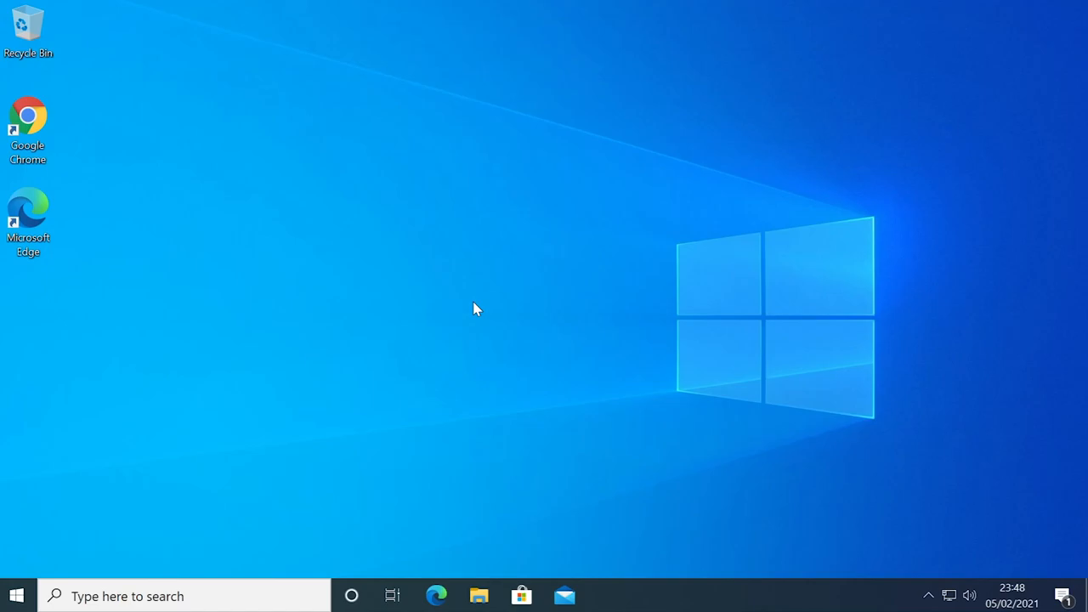
mouse_move(442, 281)
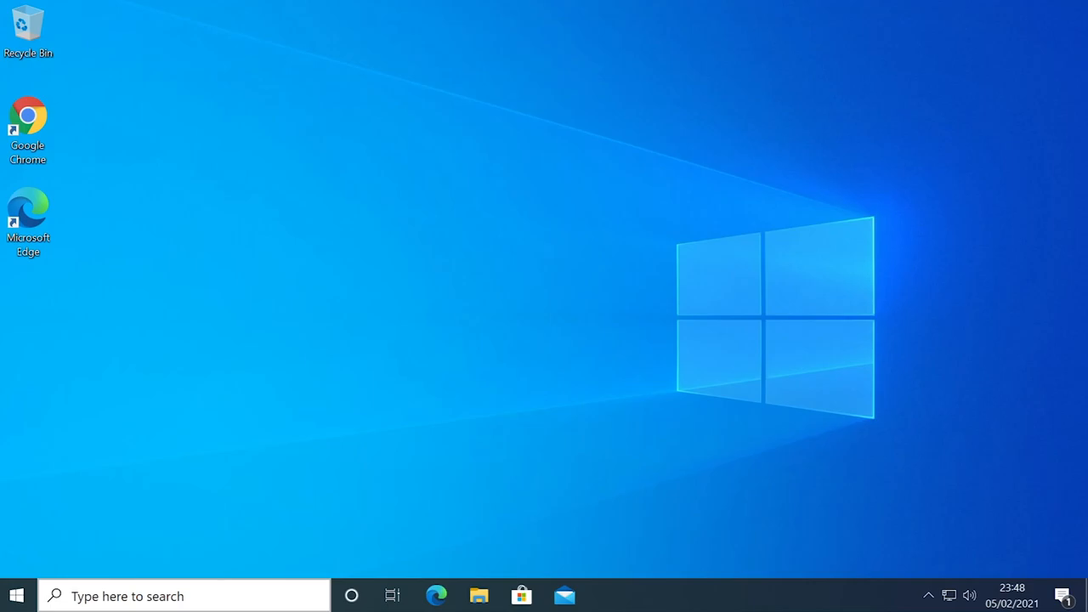
- Run the Get-AppxPackage ShellExperienceHost re-register command in an elevated PowerShell session
type("power")
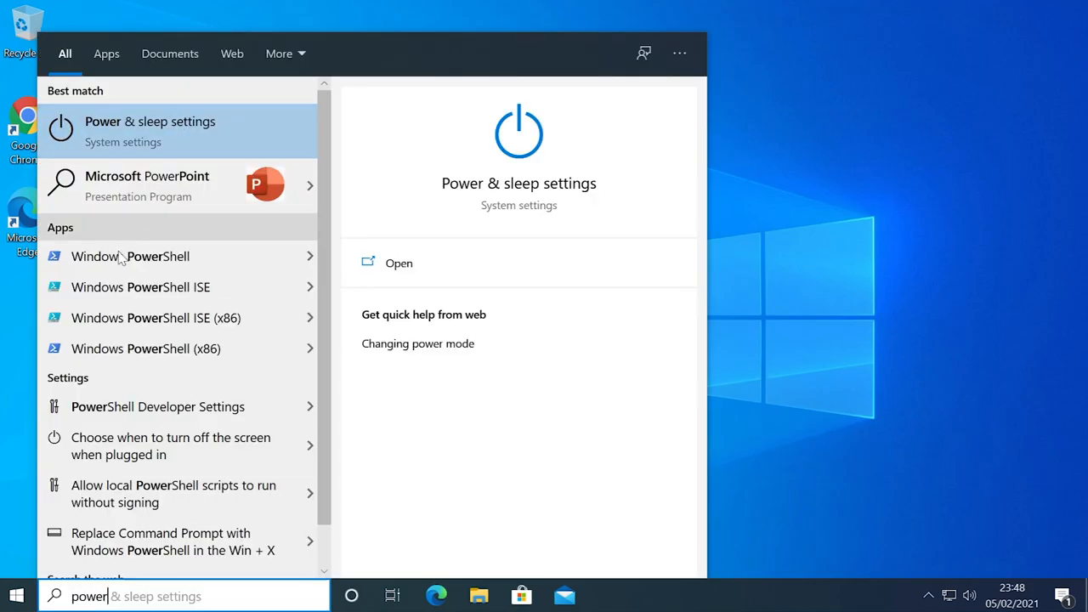
right_click(129, 254)
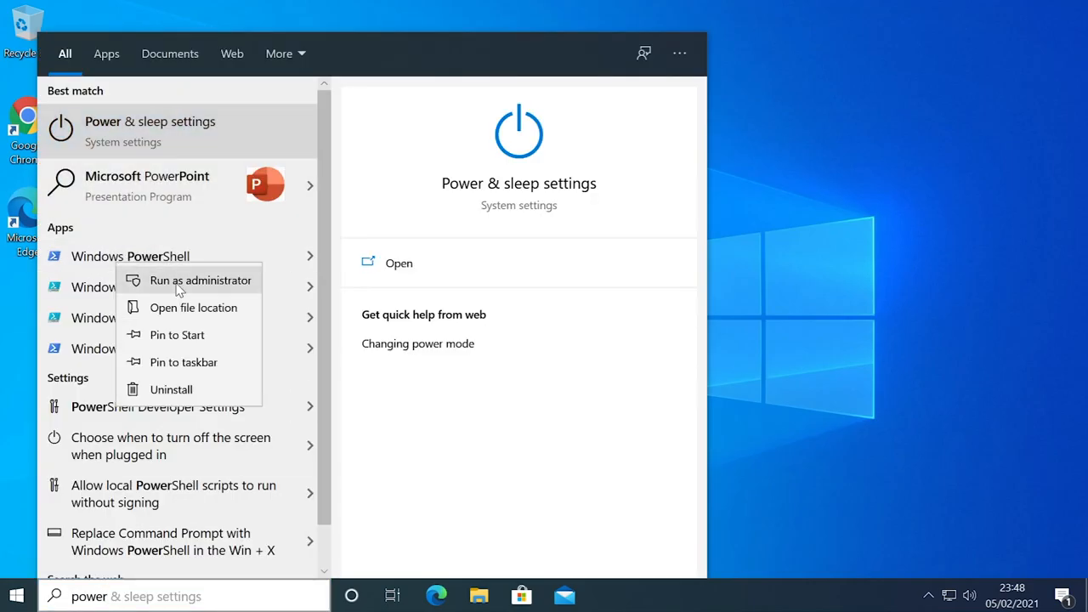
left_click(200, 278)
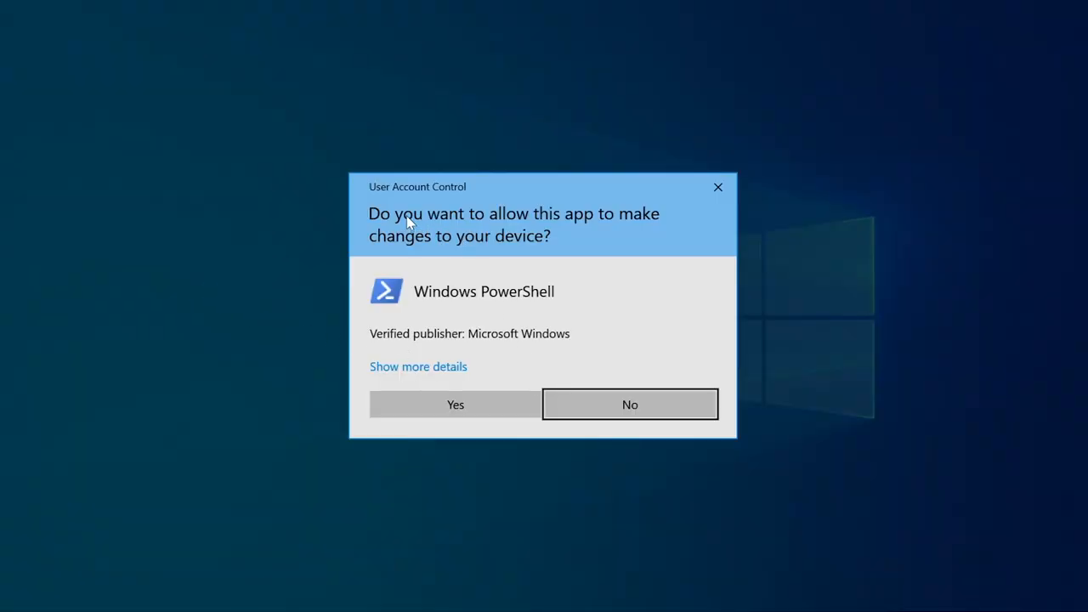
left_click(455, 405)
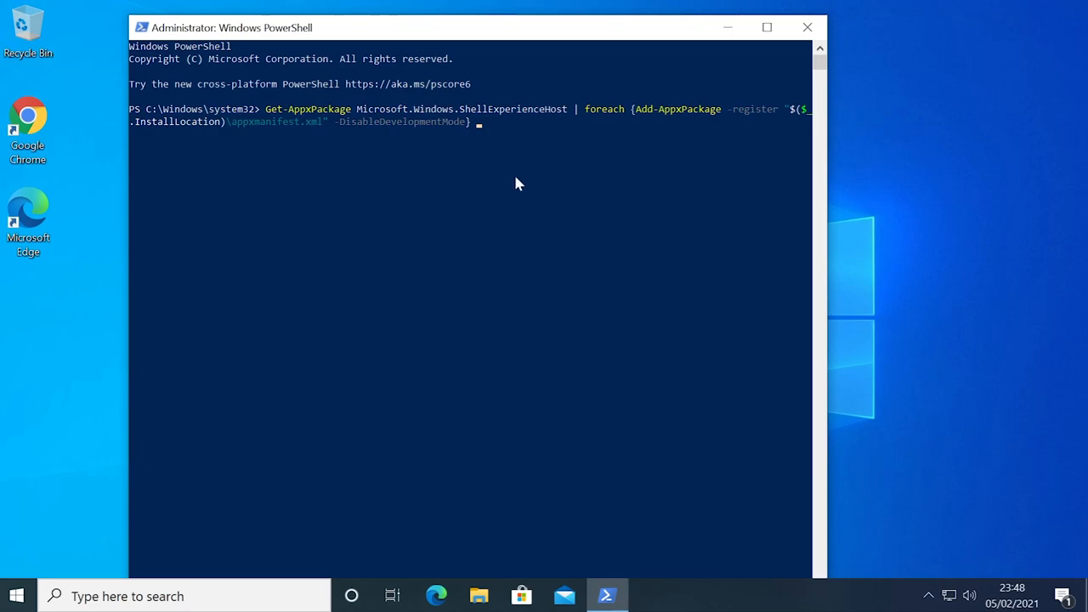
mouse_move(377, 122)
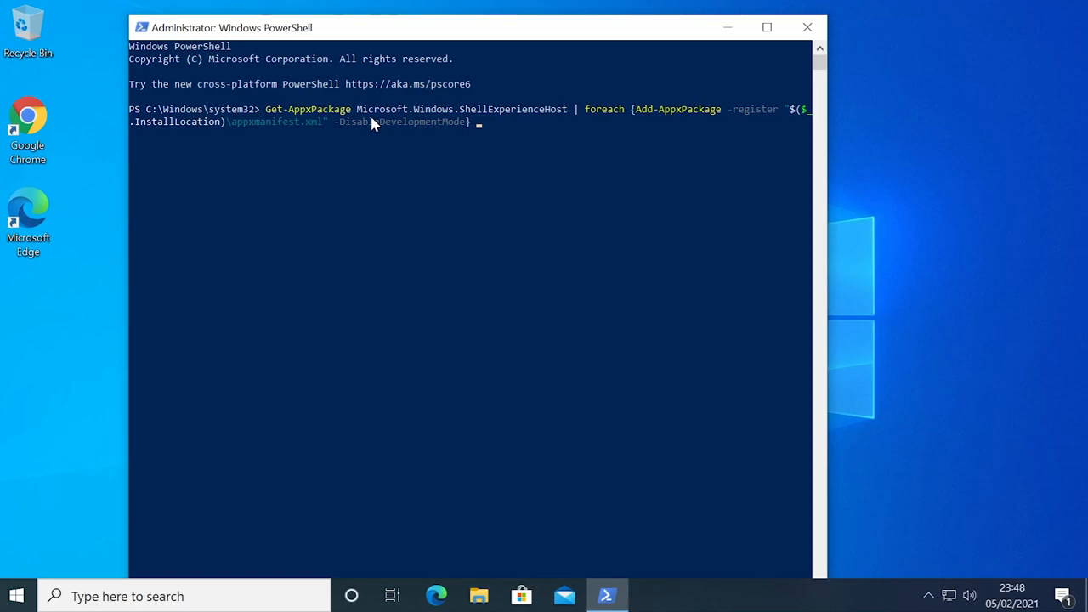
key("Return")
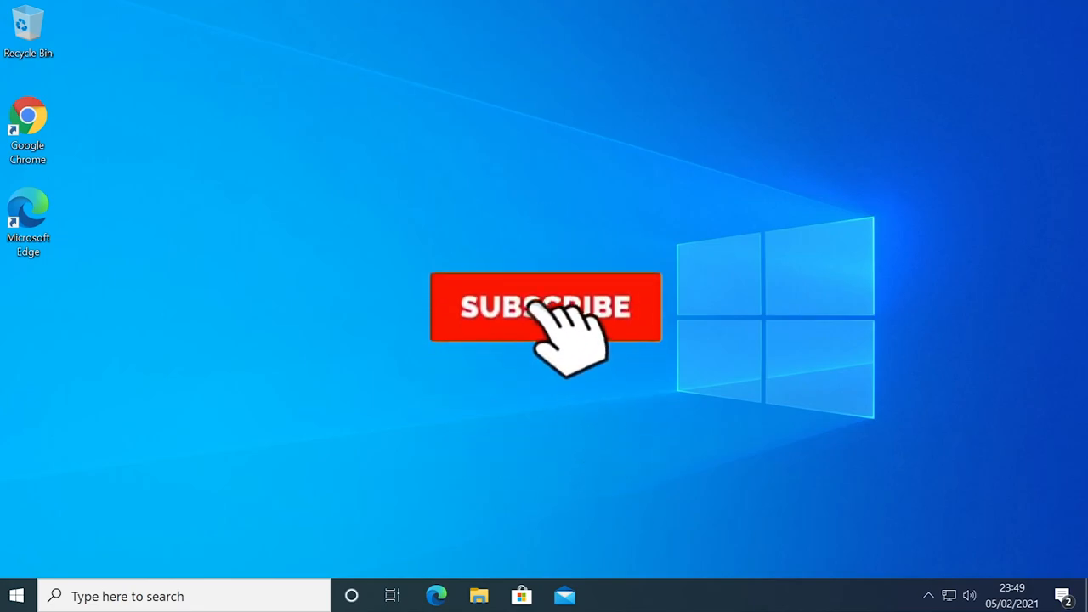
left_click(544, 306)
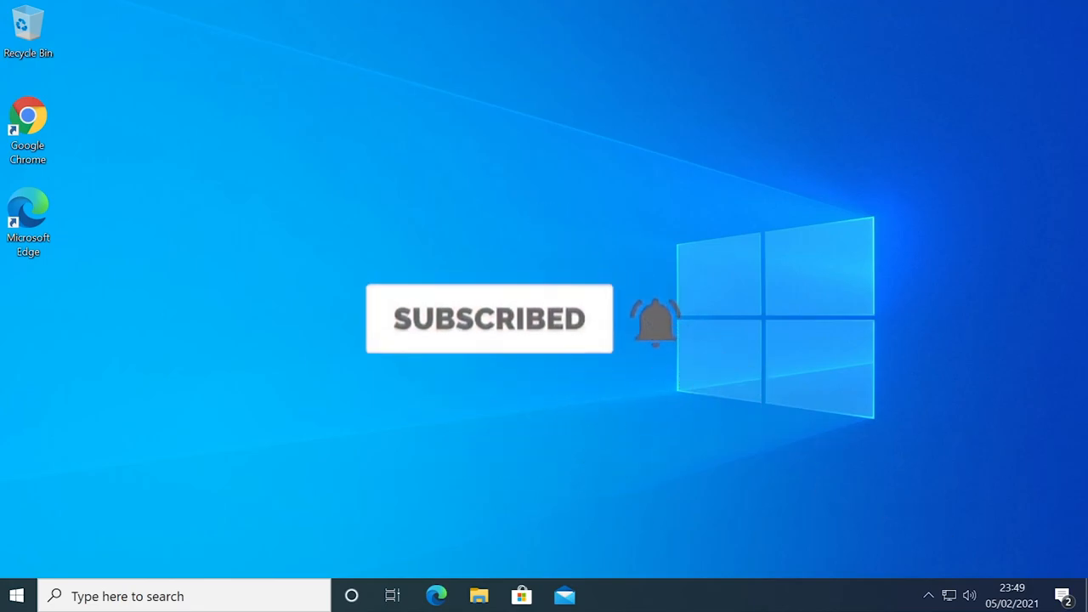